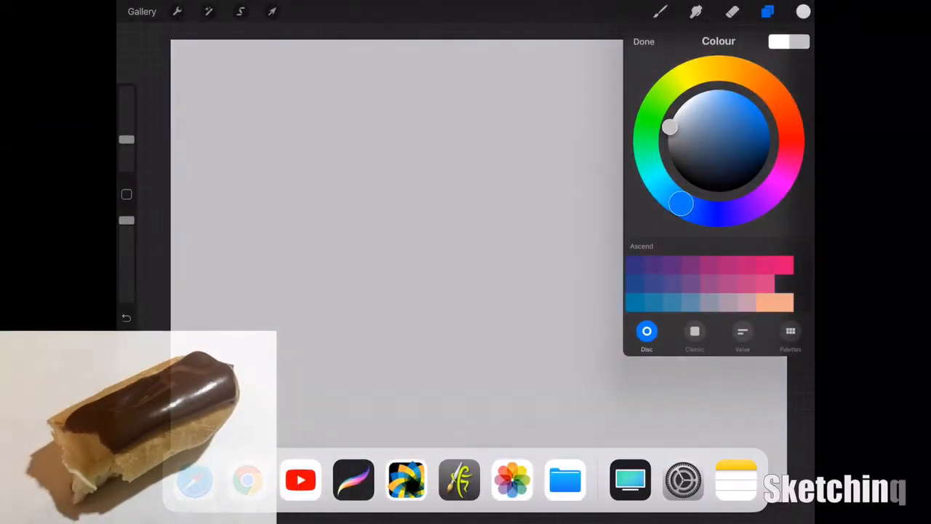
# Step: Choose a tan colour and the Oil Paint brush to lay the first pastry stroke
pyautogui.click(643, 41)
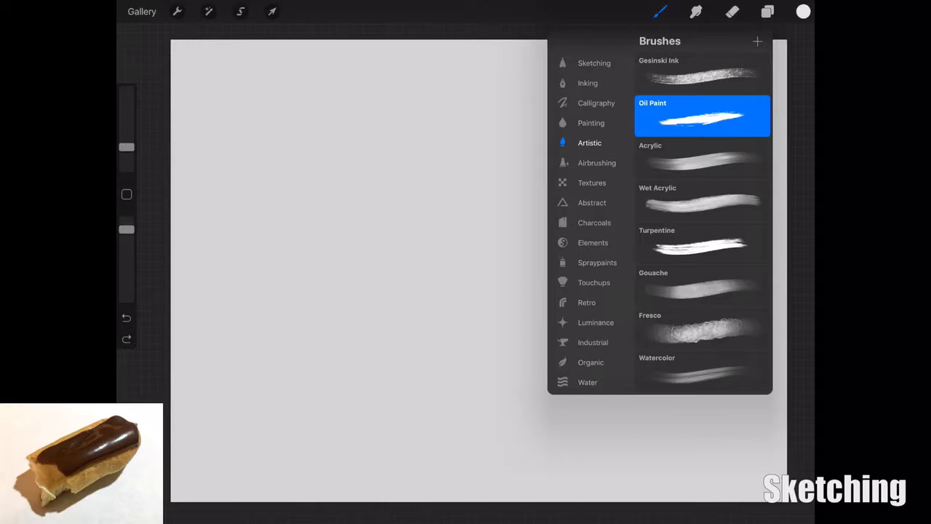
pyautogui.click(802, 11)
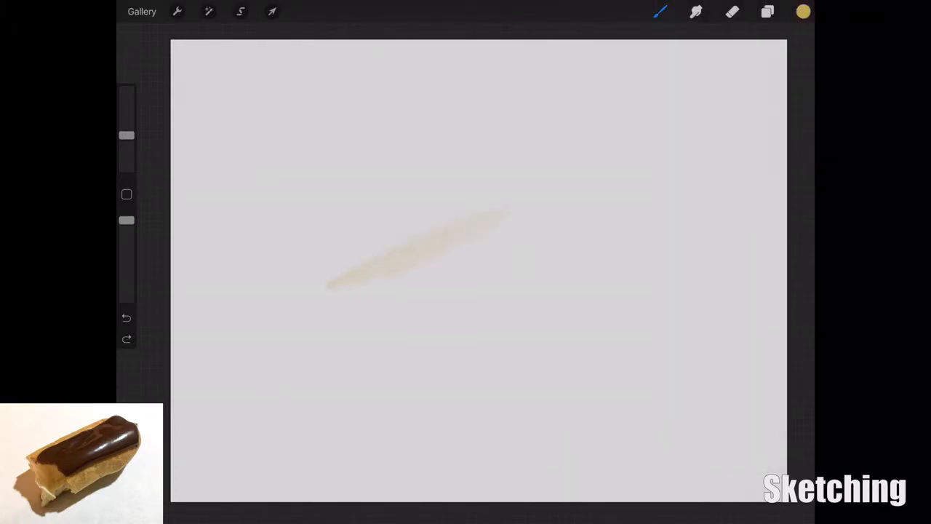
# Step: Scrub broad golden-yellow Oil Paint strokes into a solid pastry mass at the canvas centre
pyautogui.moveTo(335, 298); pyautogui.dragTo(552, 207)
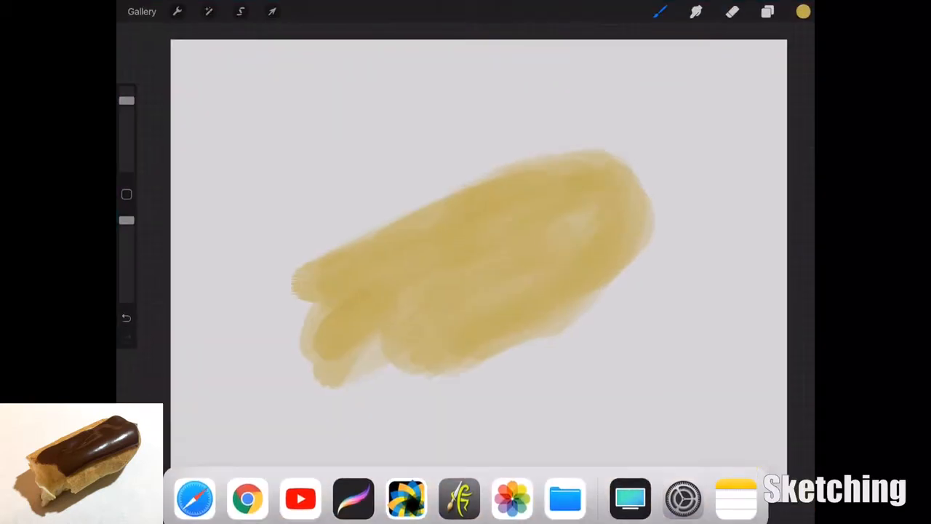
# Step: Pick a dark brown and paint a glaze band along the pastry's upper length
pyautogui.click(803, 11)
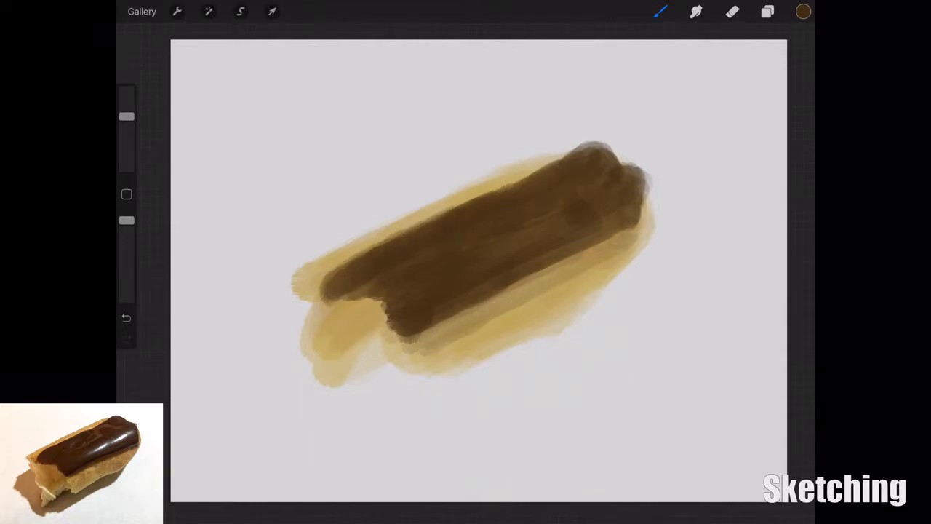
# Step: Brush darker brown streaks and pale grey highlights onto the chocolate glaze
pyautogui.click(803, 11)
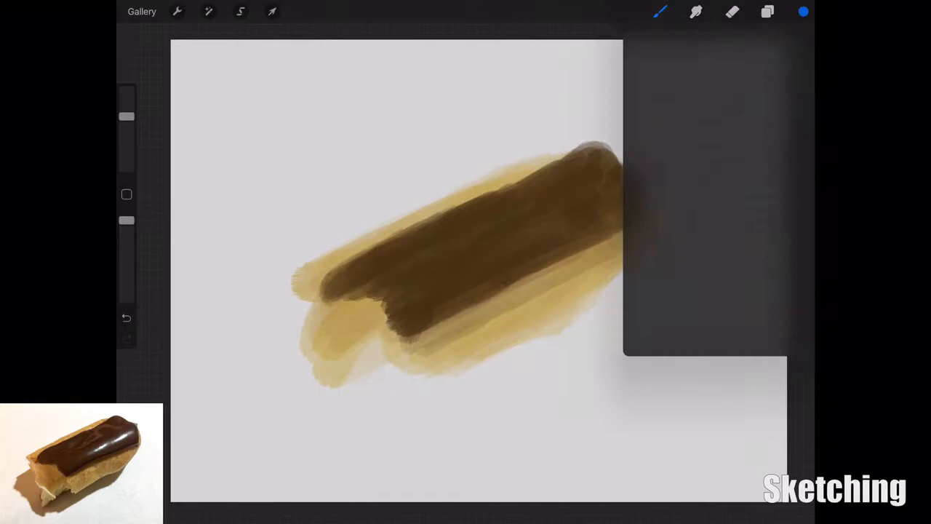
pyautogui.click(803, 11)
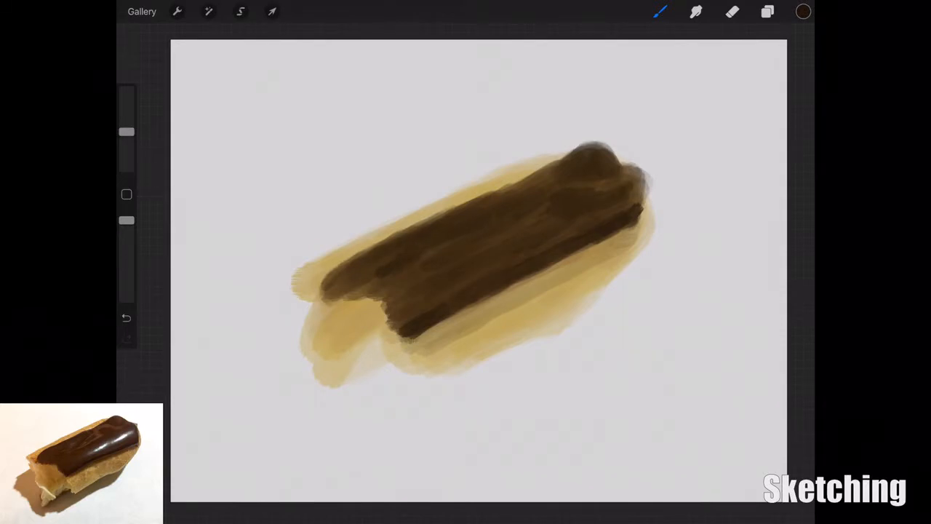
pyautogui.click(803, 11)
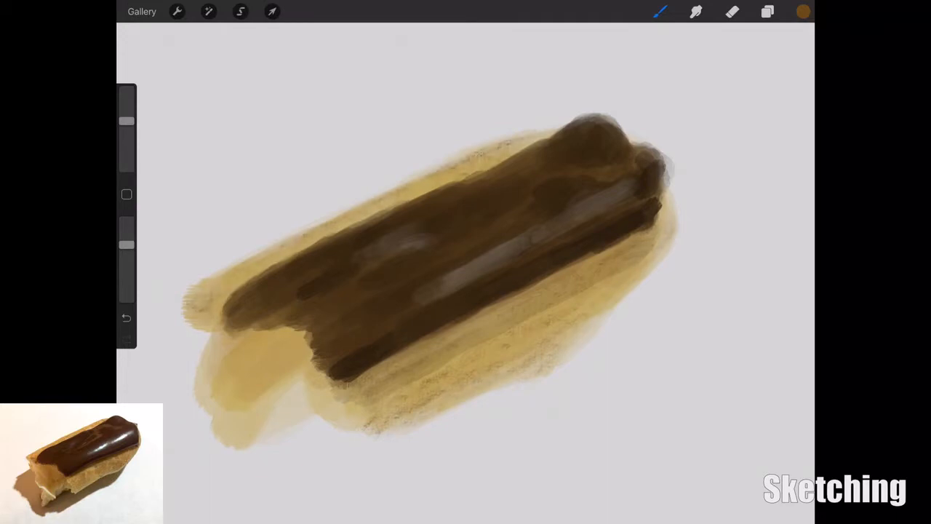
# Step: Shade the pastry edges with textured orange-gold, then brown, strokes
pyautogui.click(803, 11)
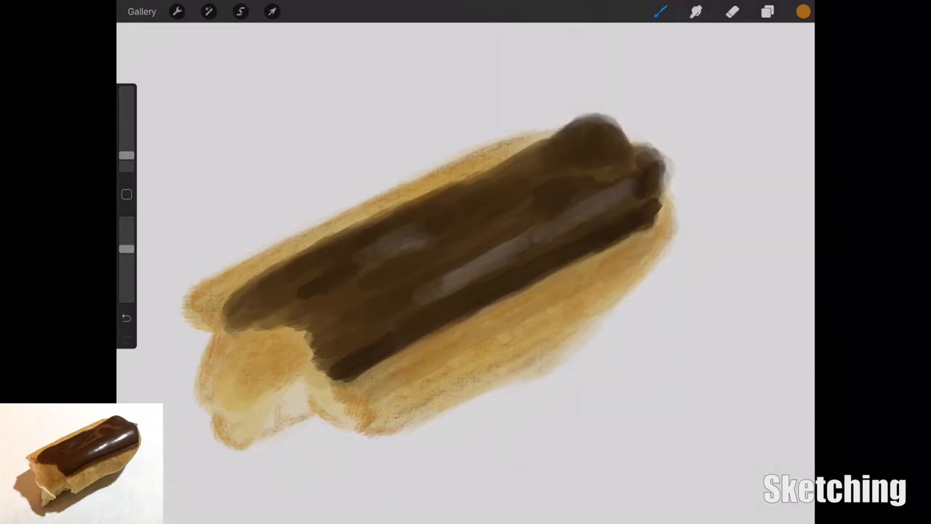
pyautogui.click(803, 12)
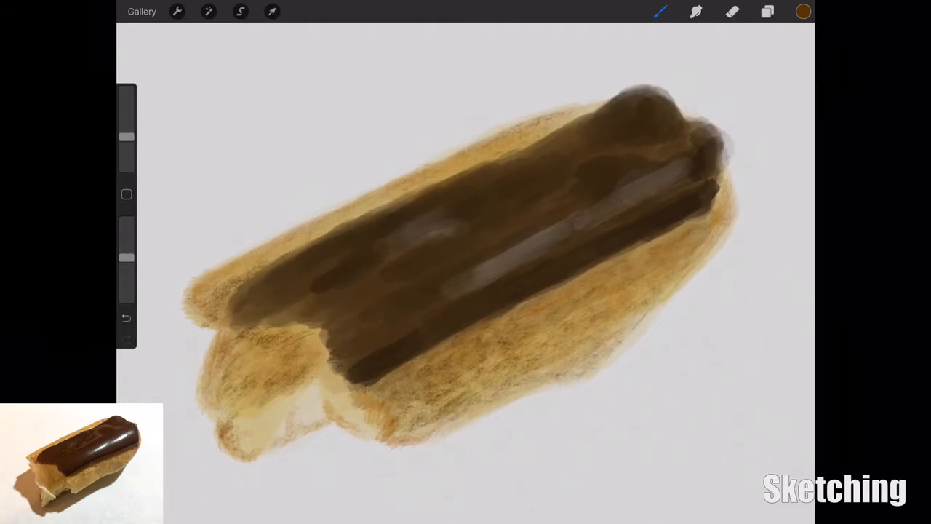
# Step: Dab pale cream sparkles on the glaze, then outline the pastry's torn end in dark brown
pyautogui.click(803, 11)
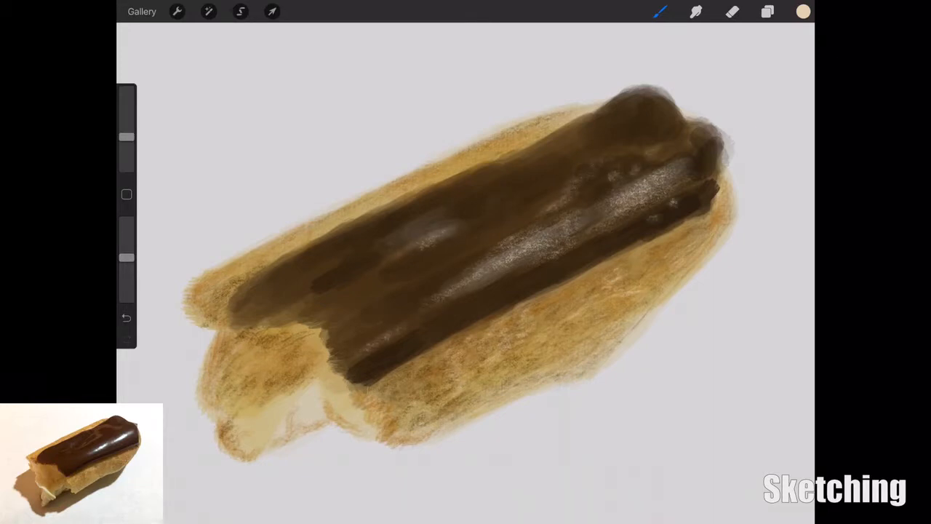
pyautogui.click(802, 11)
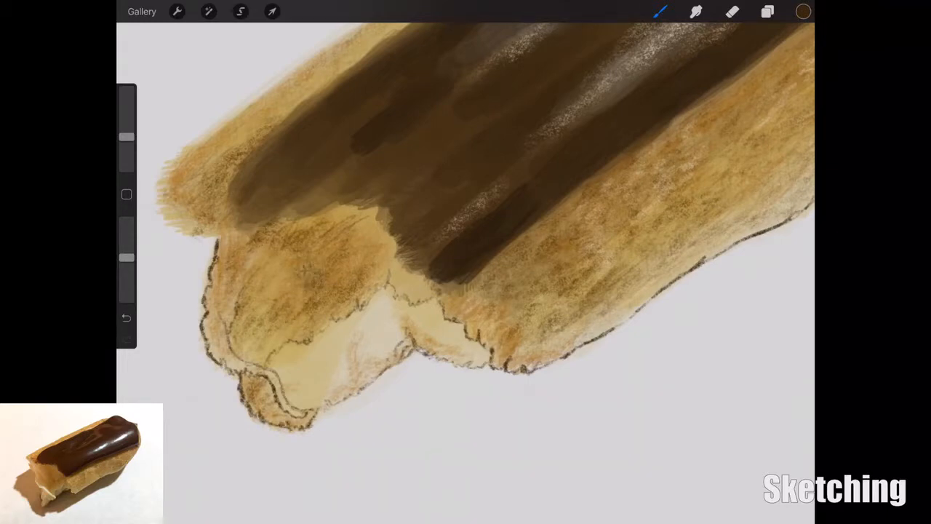
# Step: Draw dark brown contours around the eclair and hatch crumb texture on its sides
pyautogui.moveTo(126, 258); pyautogui.dragTo(126, 231)
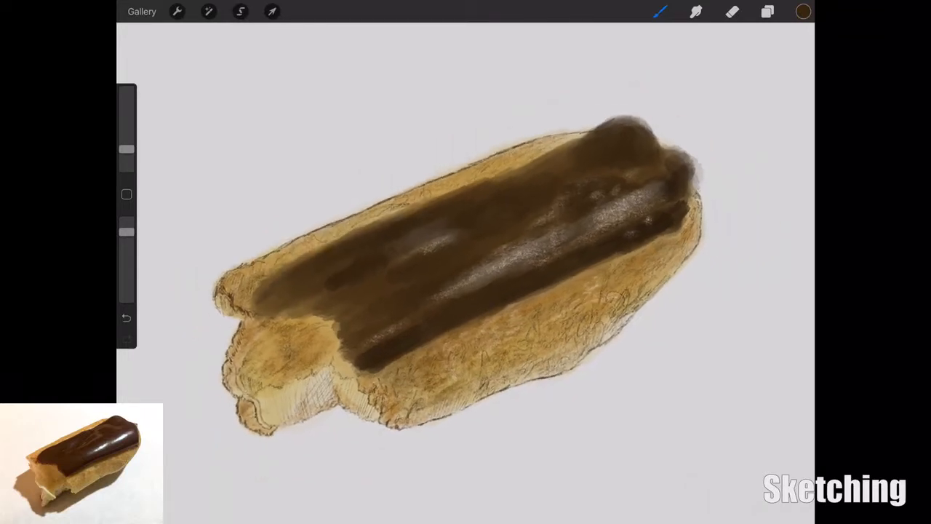
pyautogui.click(802, 11)
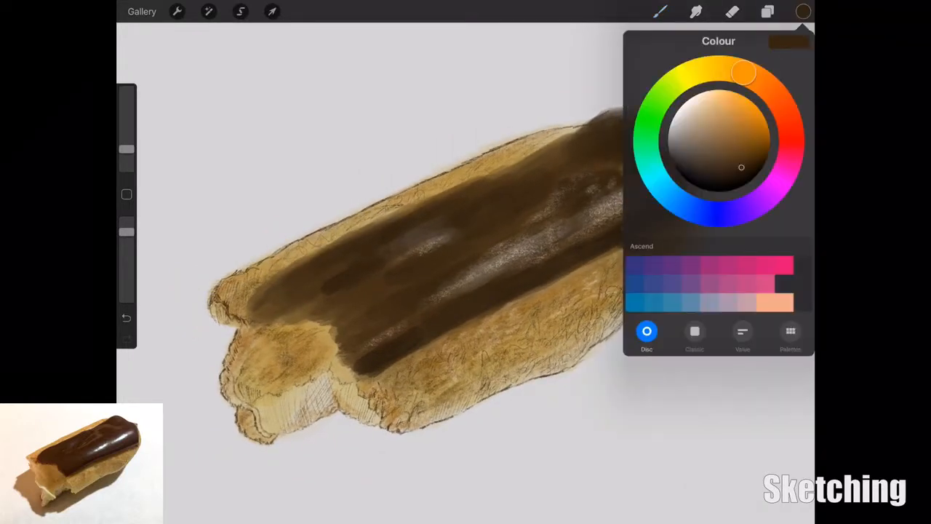
# Step: Switch to bright orange and bring up the layer list (Layer 1, Layer 3, Layer 2)
pyautogui.click(659, 11)
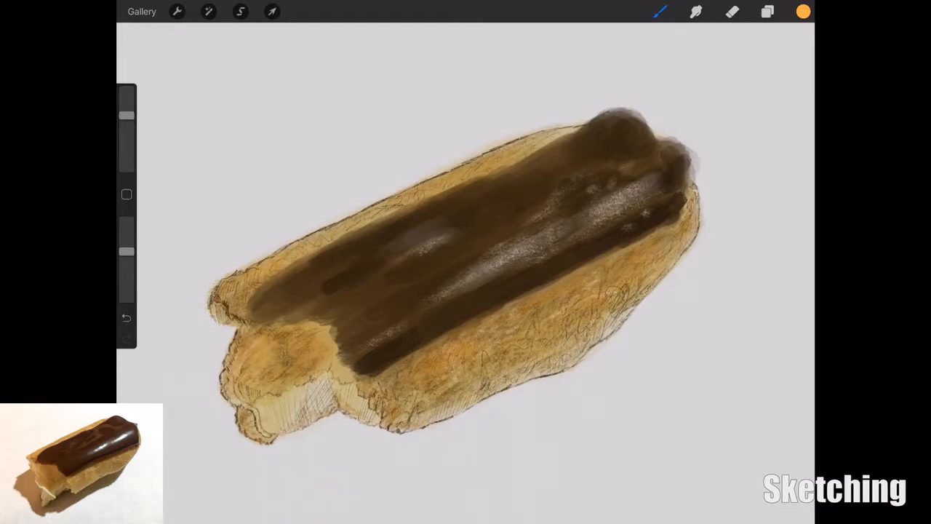
pyautogui.click(768, 11)
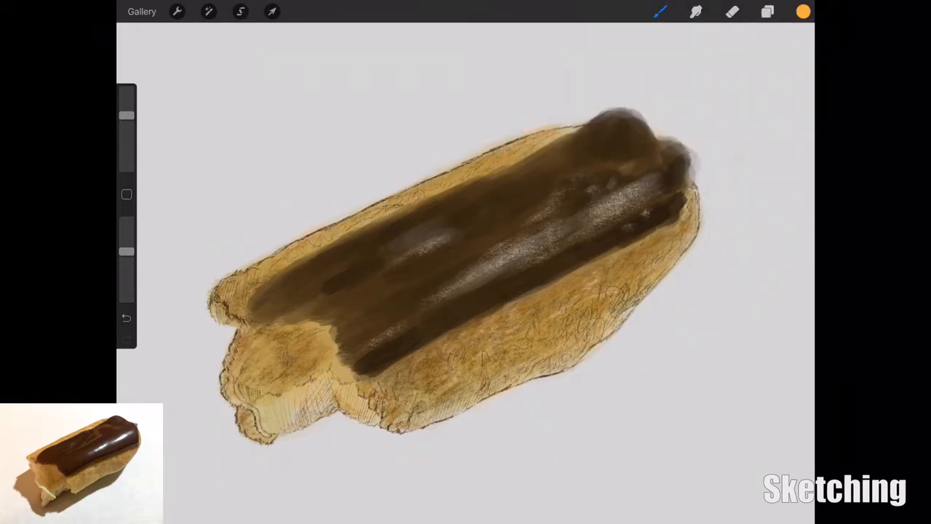
pyautogui.click(767, 11)
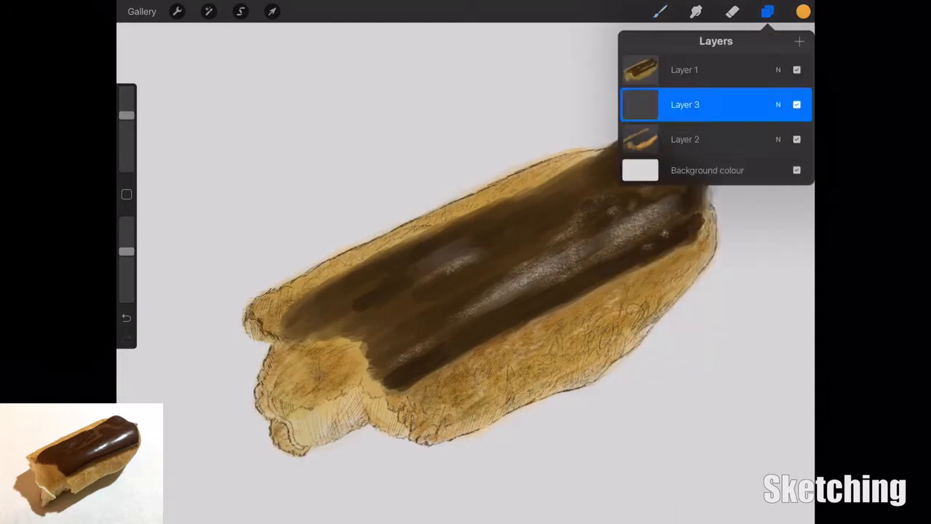
# Step: Repaint the glaze in a rich brown while keeping crisp white gloss highlights
pyautogui.click(803, 11)
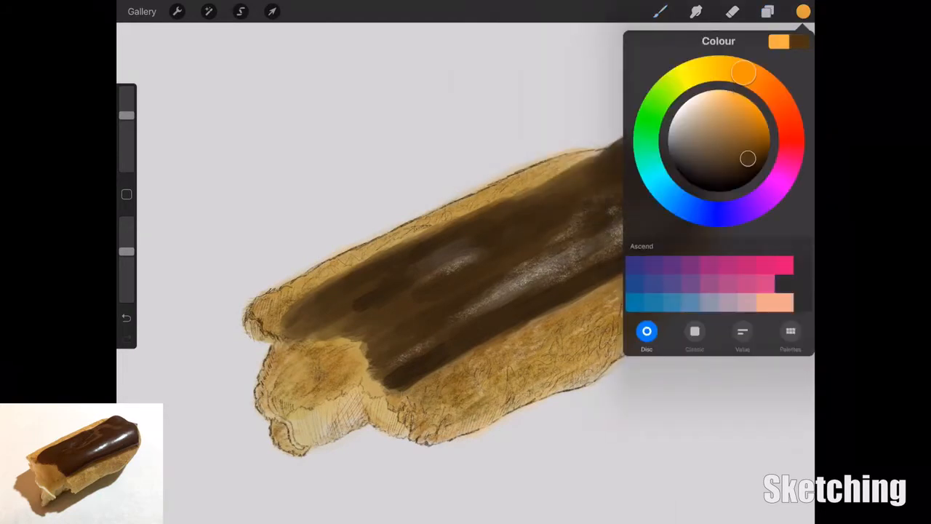
pyautogui.click(659, 11)
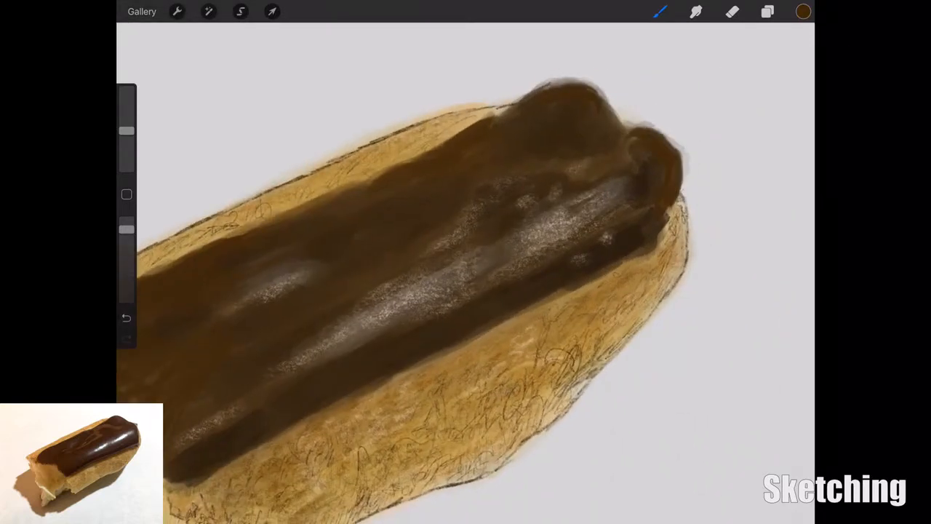
pyautogui.click(803, 11)
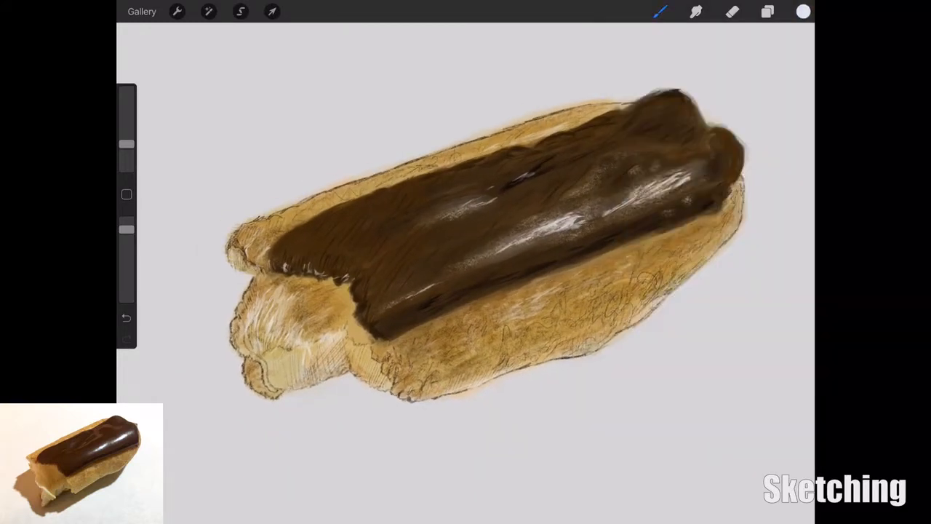
# Step: Choose a pale tone and blend gloss streaks onto the glaze and pastry front end
pyautogui.click(803, 11)
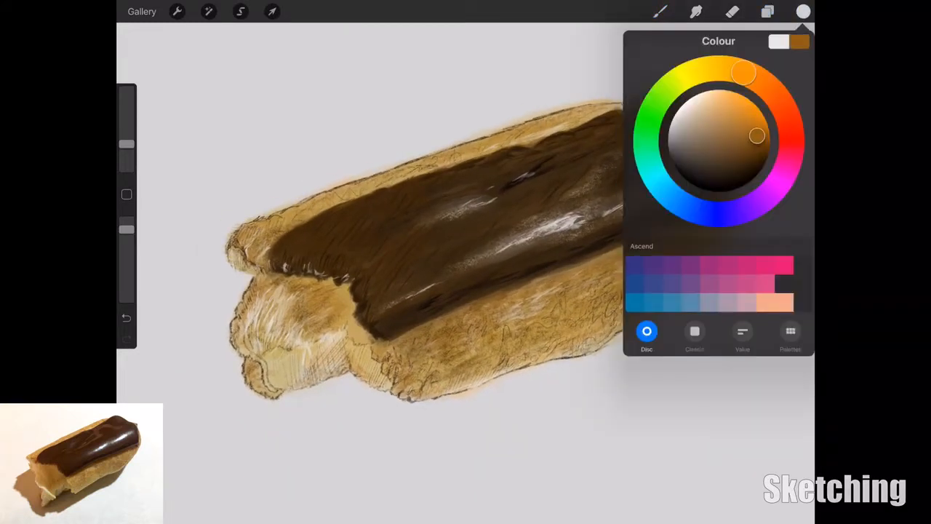
pyautogui.click(659, 11)
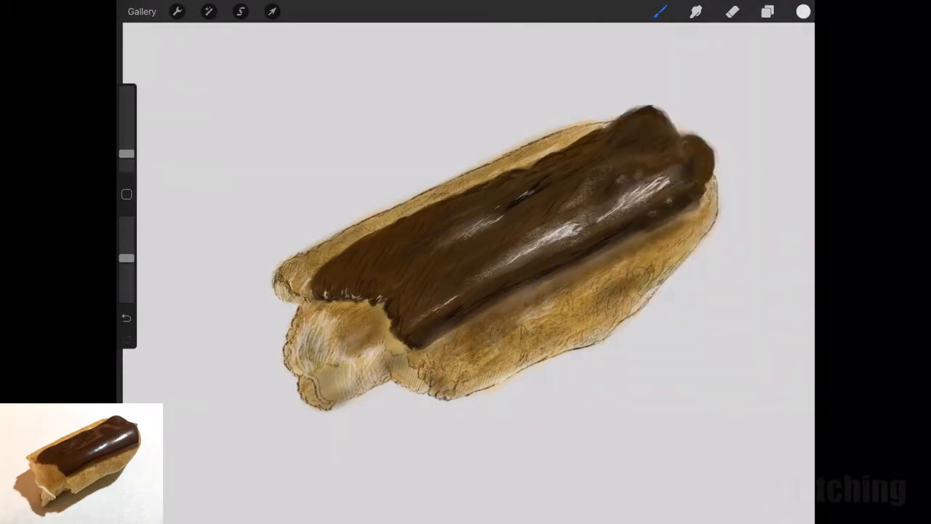
# Step: Pick a dark grey from the colour disc to paint the shadow under the eclair
pyautogui.click(803, 11)
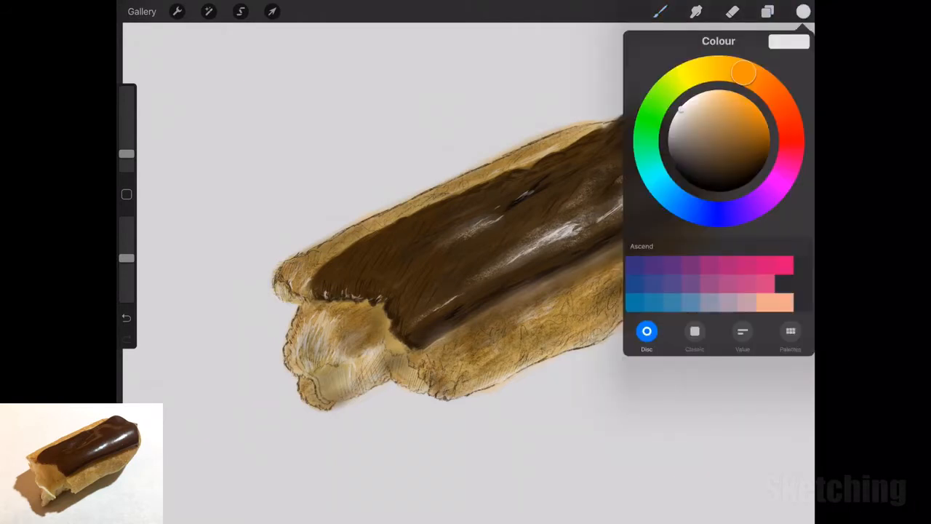
pyautogui.click(670, 158)
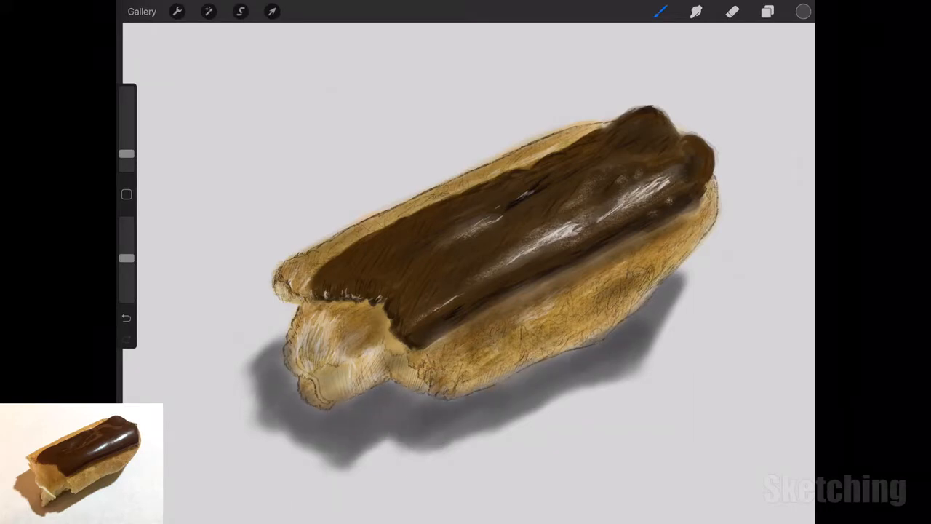
# Step: Lower the shadow layer's opacity to about 28% and check Layer 5 in Layers
pyautogui.click(208, 11)
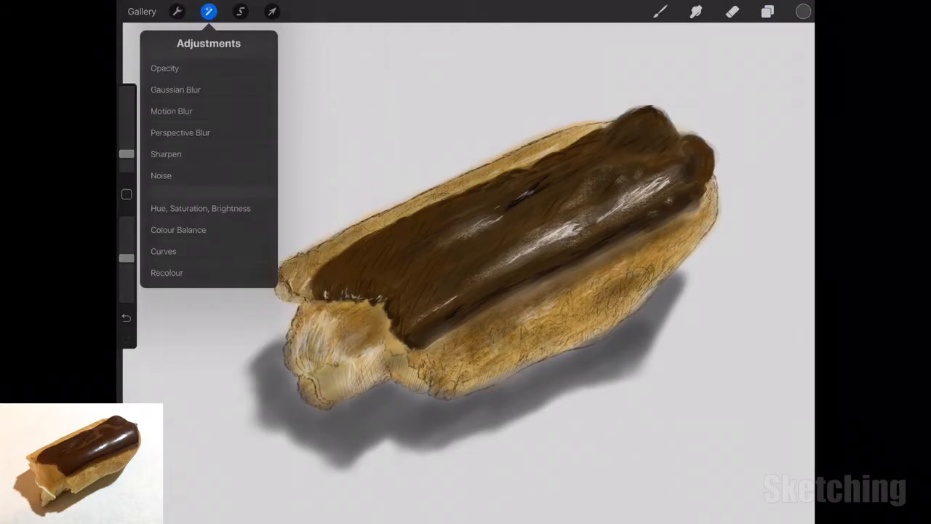
pyautogui.click(164, 68)
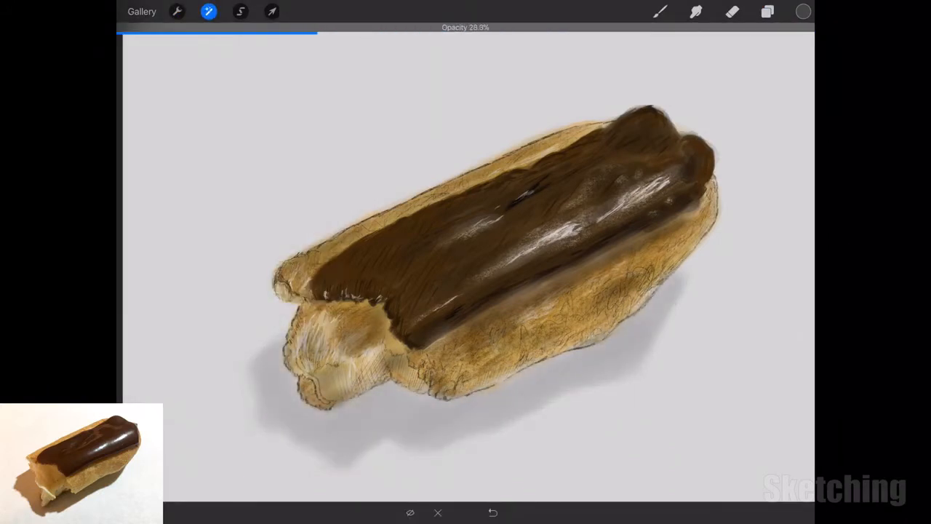
pyautogui.click(767, 11)
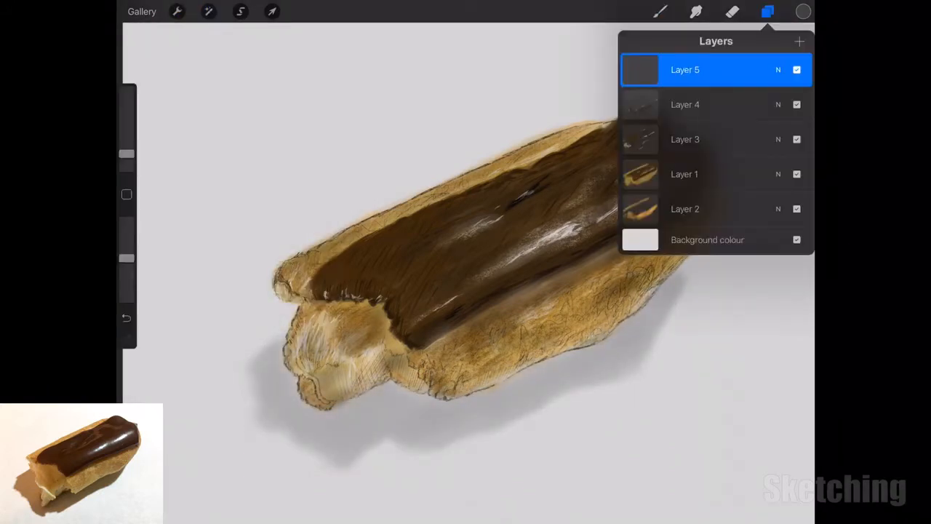
pyautogui.click(660, 11)
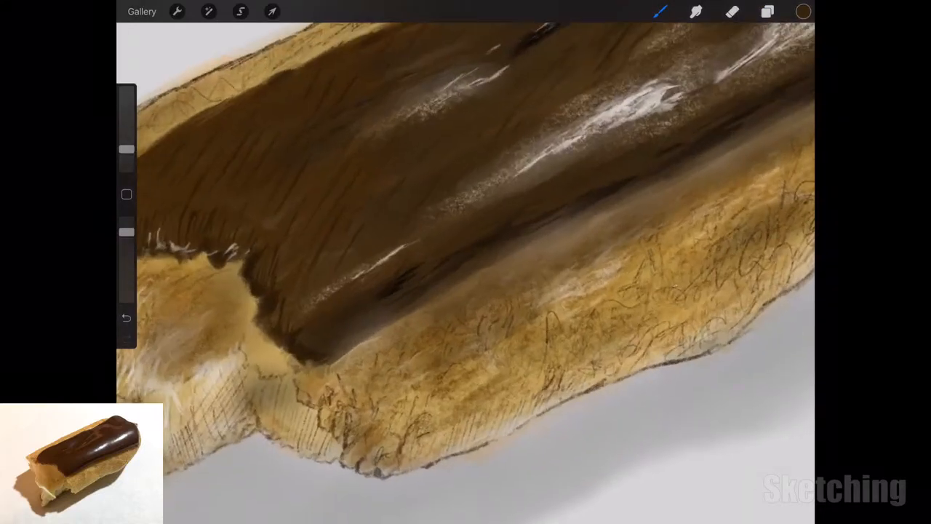
pyautogui.click(767, 12)
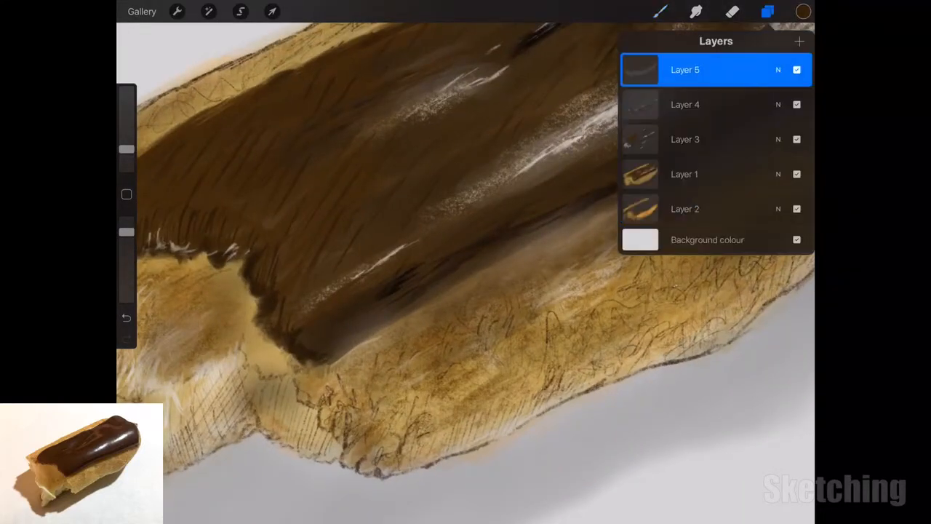
# Step: Close the Layers panel to resume painting gloss streaks and texture lines
pyautogui.click(767, 12)
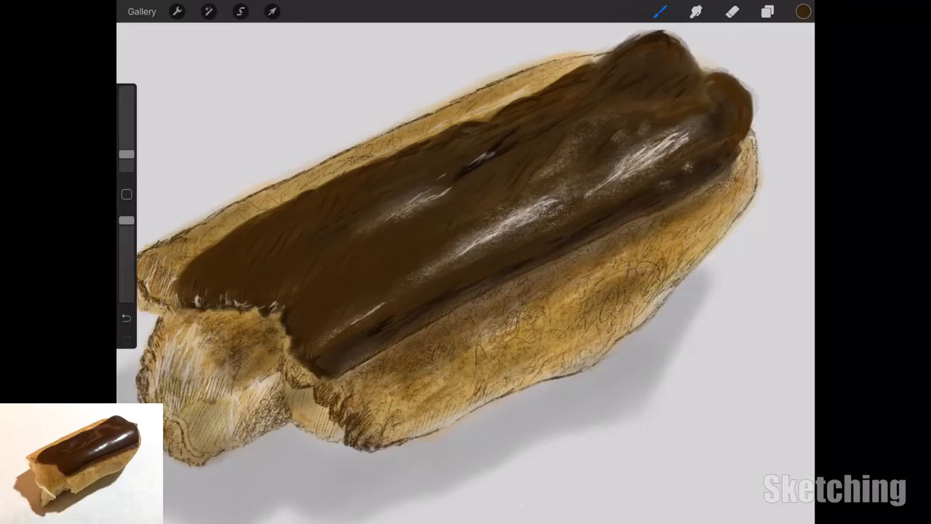
# Step: Pick a light peach colour for the pastry's texture strokes
pyautogui.click(803, 11)
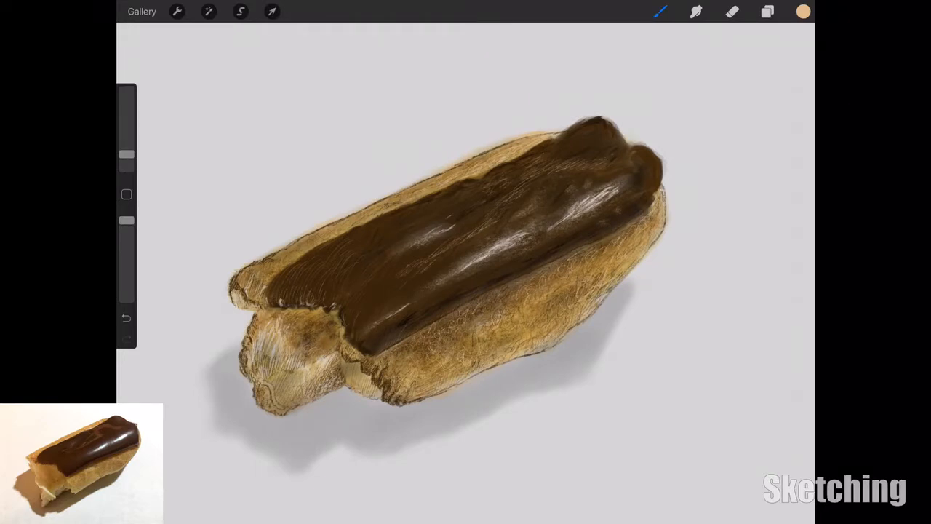
# Step: Switch the paint colour from dark brown to orange for the pastry streaks
pyautogui.click(803, 12)
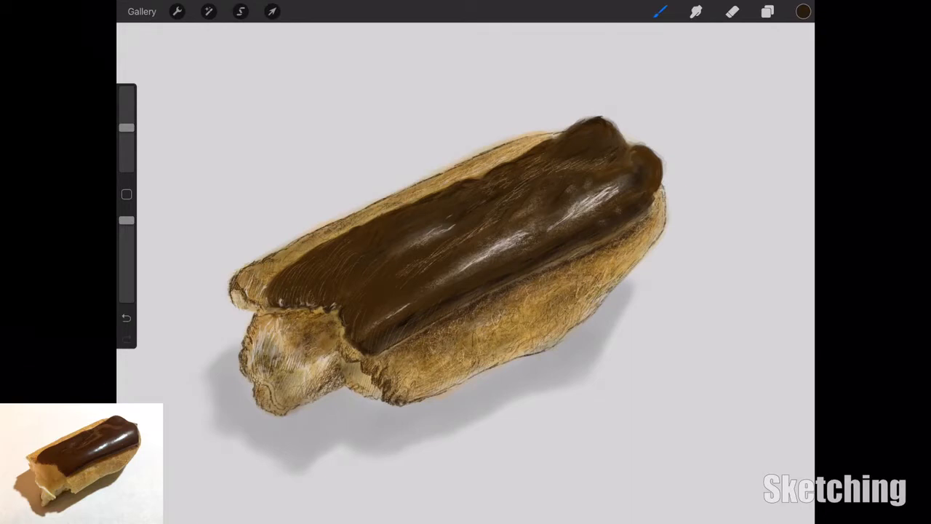
pyautogui.click(803, 11)
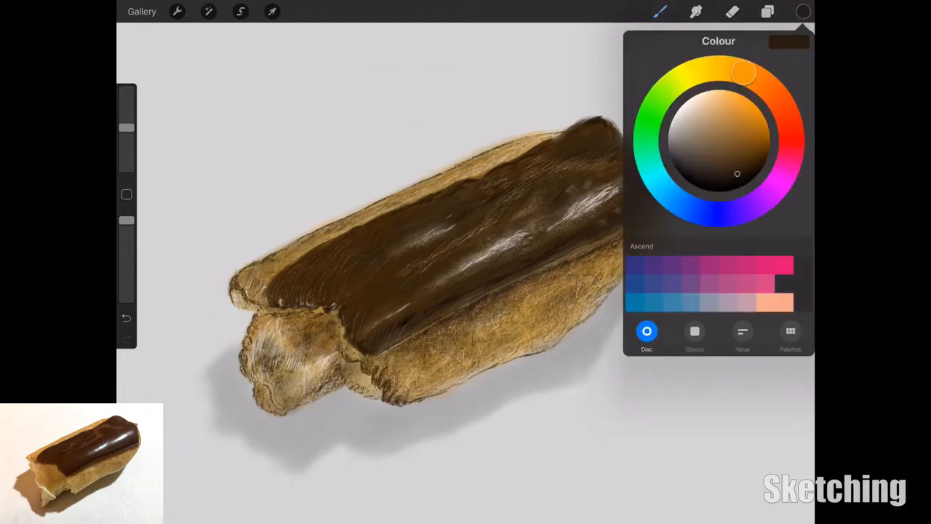
pyautogui.click(803, 12)
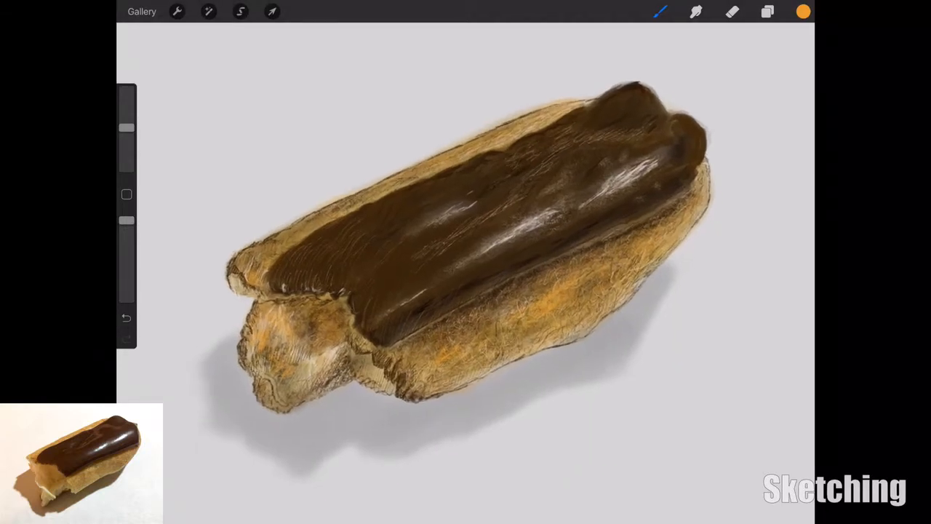
# Step: Choose a light tone for smoothing the glaze and its pale edge highlight
pyautogui.click(803, 11)
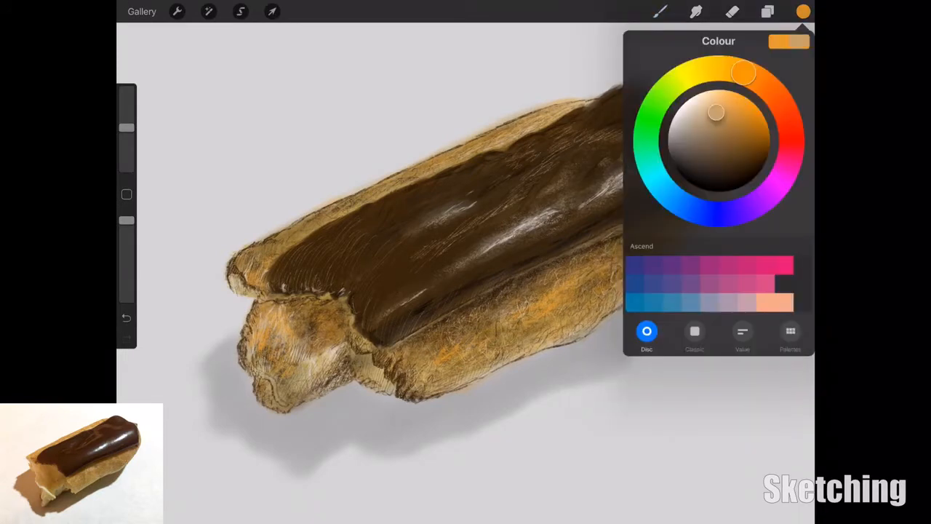
pyautogui.click(660, 11)
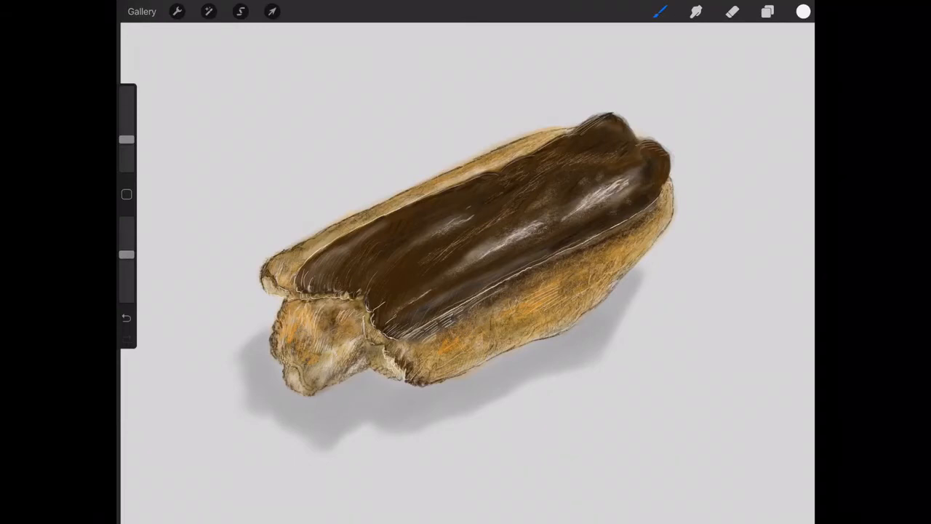
# Step: Set the background colour to pale pink and confirm with Done
pyautogui.click(802, 11)
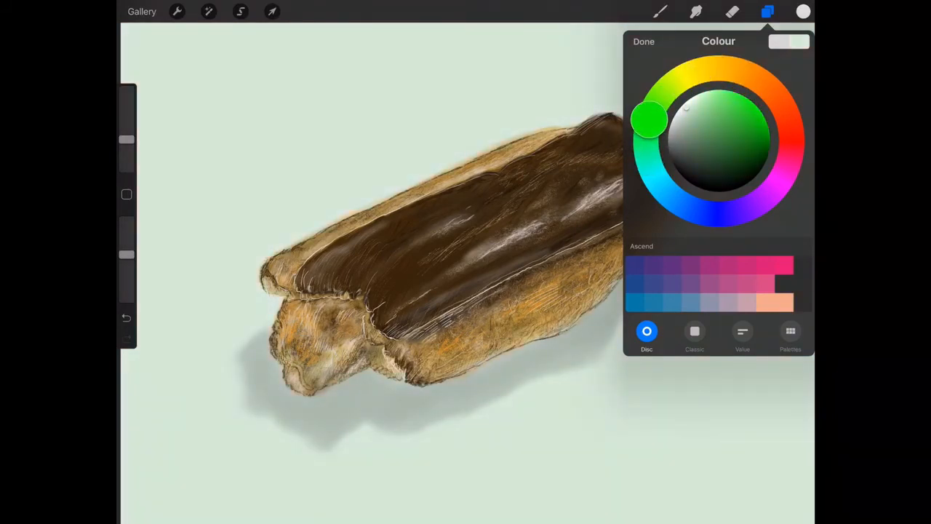
pyautogui.click(643, 41)
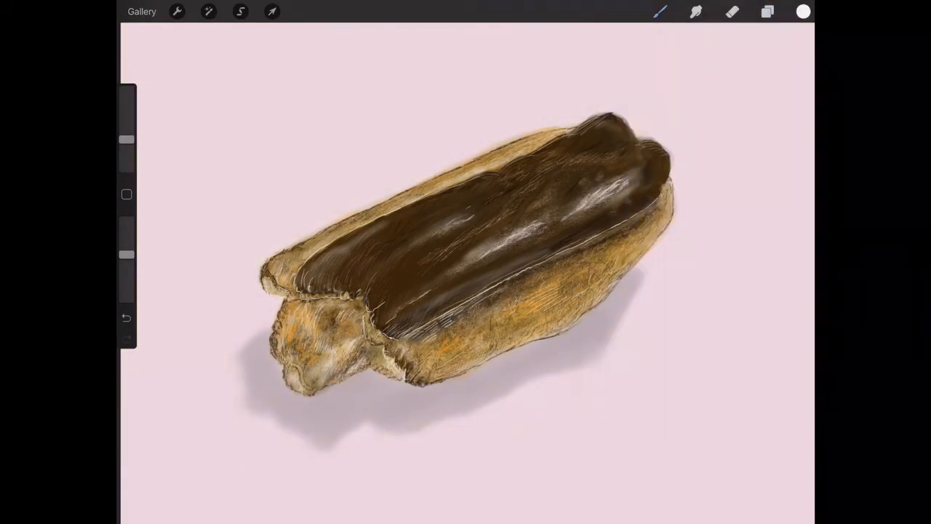